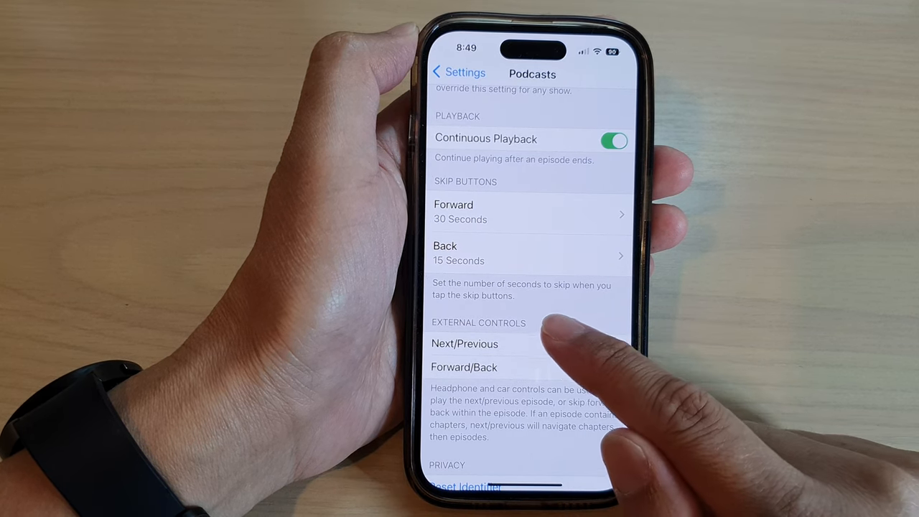
Navigate from device Settings down the app list into the Podcasts settings page
{"action": "left_click", "coordinate": [465, 345]}
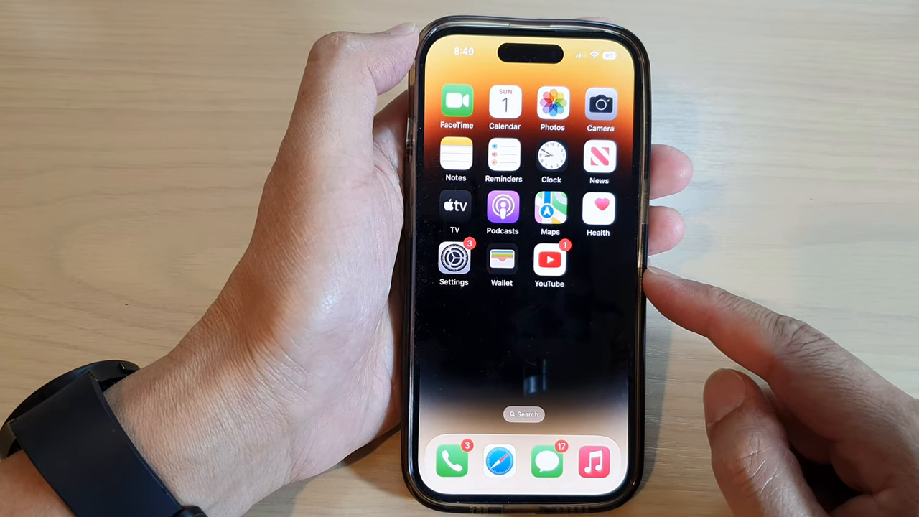
{"action": "left_click", "coordinate": [454, 256]}
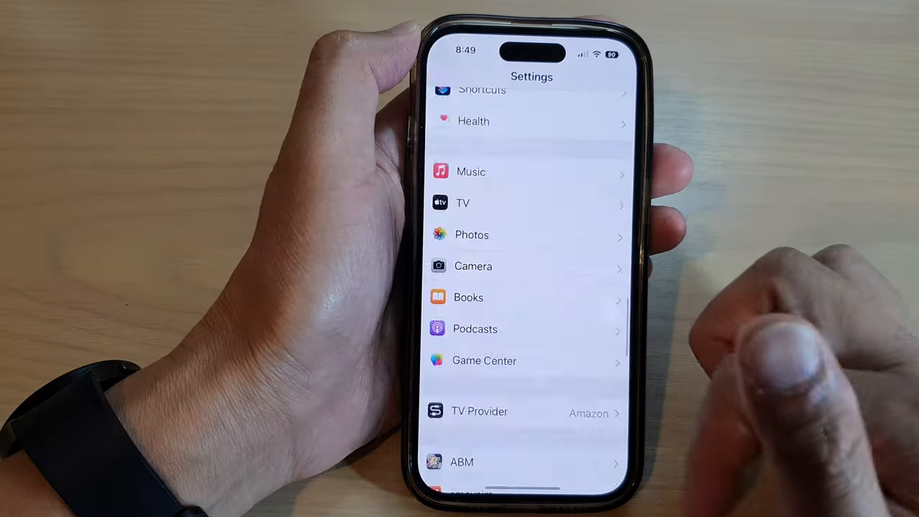
{"action": "scroll", "scroll_direction": "down", "scroll_amount": 3}
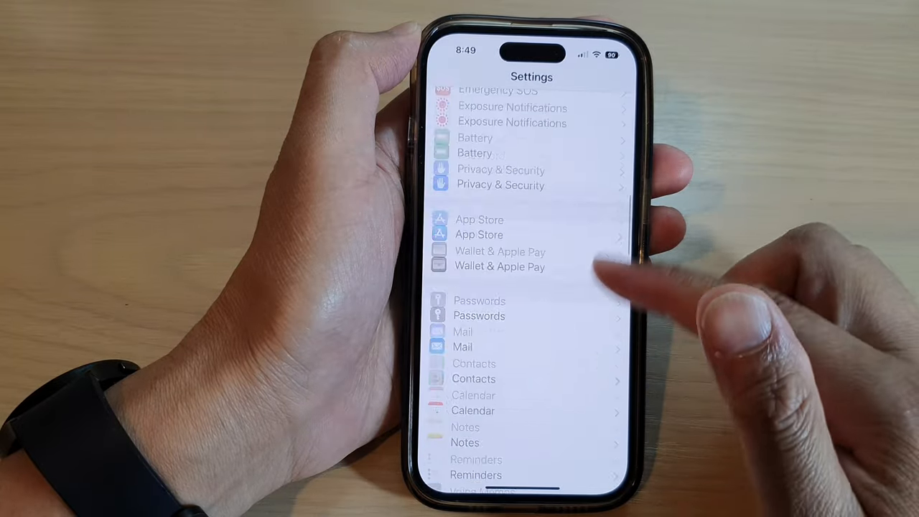
{"action": "scroll", "scroll_direction": "down", "scroll_amount": 3}
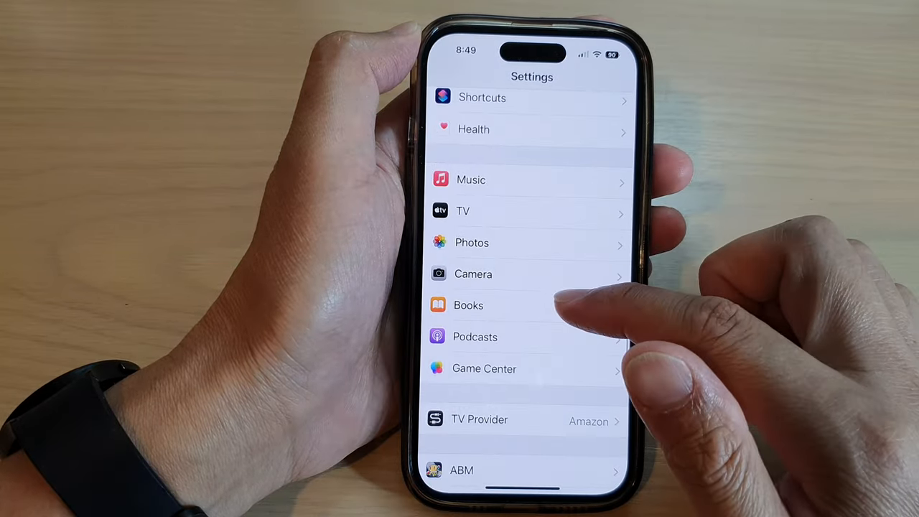
{"action": "left_click", "coordinate": [474, 336]}
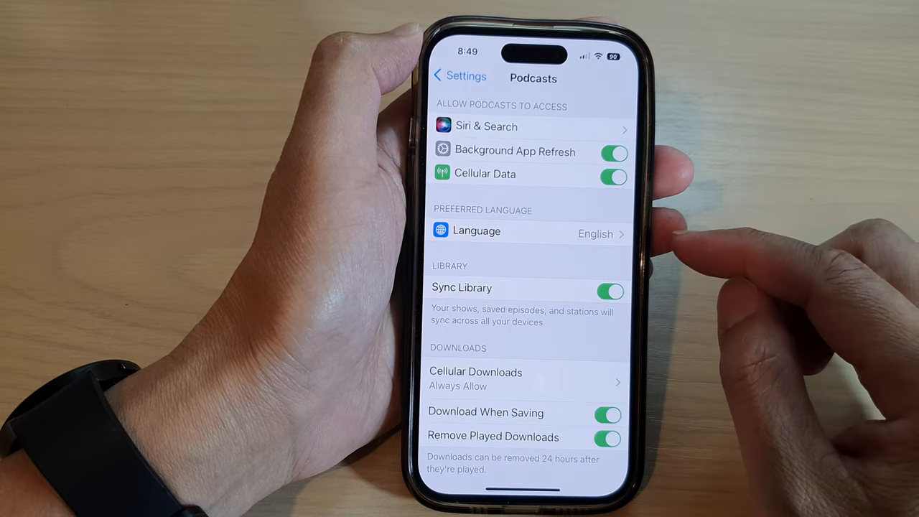
Reach Skip Buttons and bring up the Forward interval choices, 30 seconds currently checked
{"action": "scroll", "scroll_direction": "down", "scroll_amount": 3}
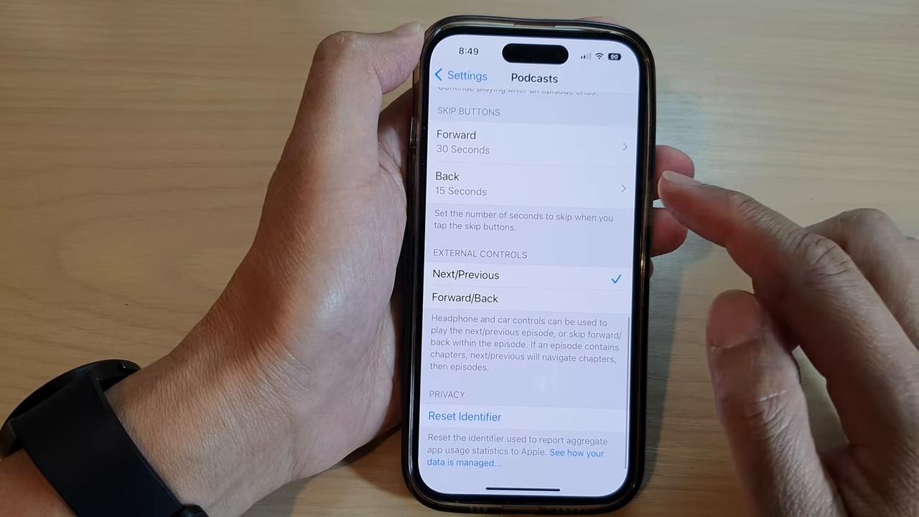
{"action": "scroll", "scroll_direction": "down", "scroll_amount": 3}
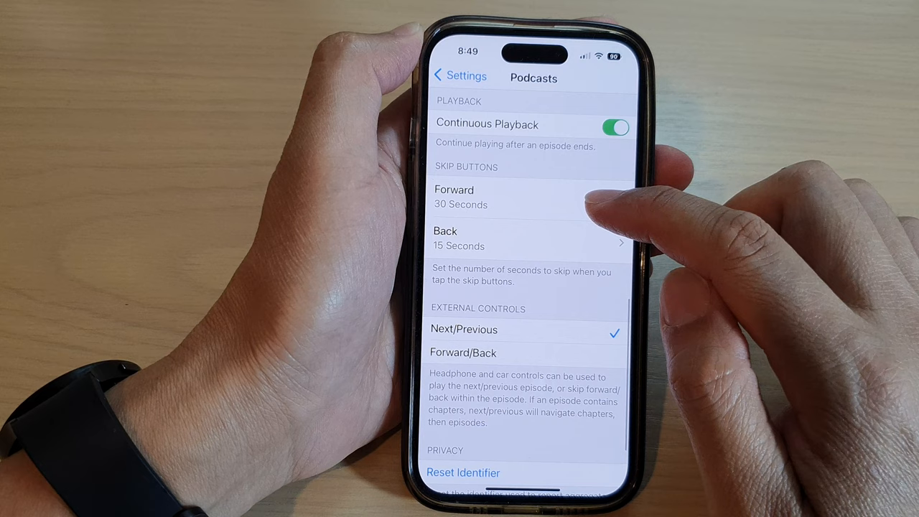
{"action": "left_click", "coordinate": [460, 199]}
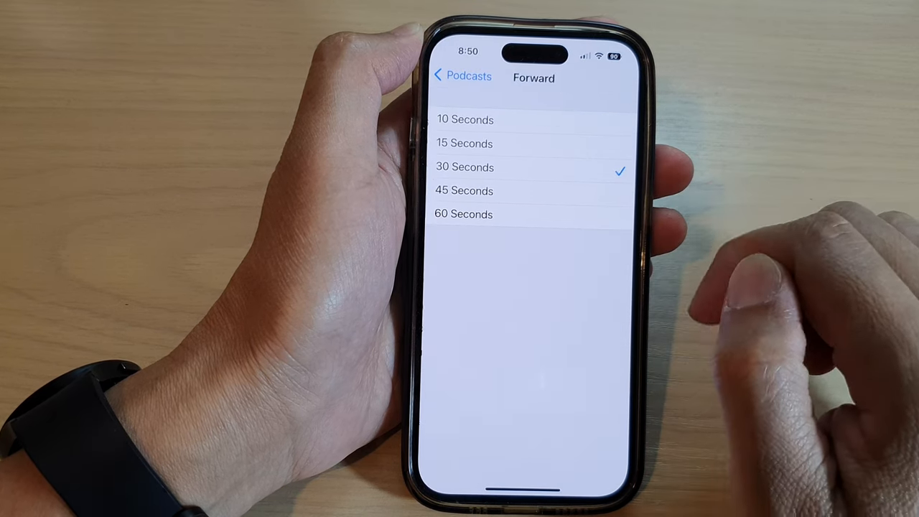